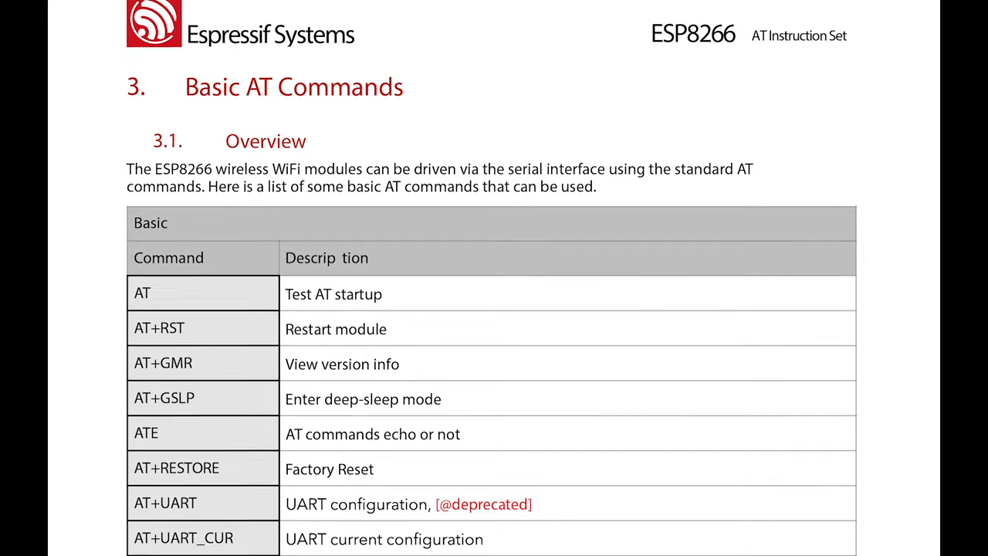
Browse the ESP8266 NodeMCU listing and show the photo of the 57 mm × 31 mm board.
{"action": "scroll", "scroll_direction": "down", "scroll_amount": 3}
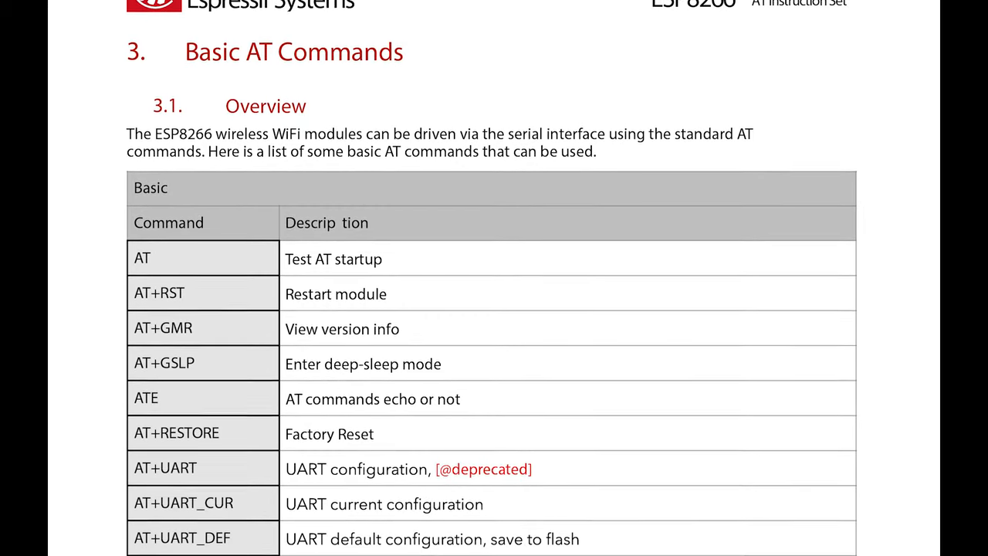
{"action": "scroll", "scroll_direction": "down", "scroll_amount": 3}
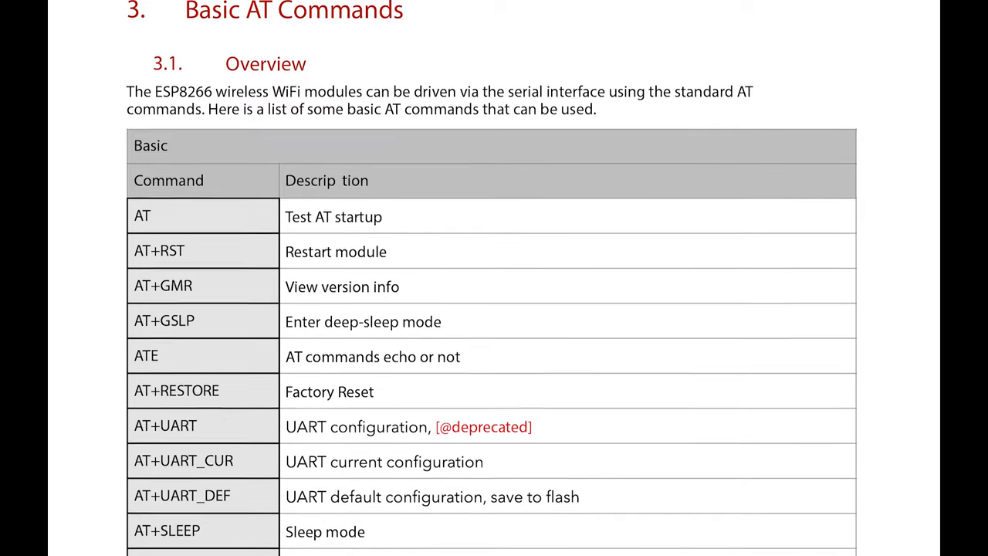
{"action": "scroll", "scroll_direction": "down", "scroll_amount": 3}
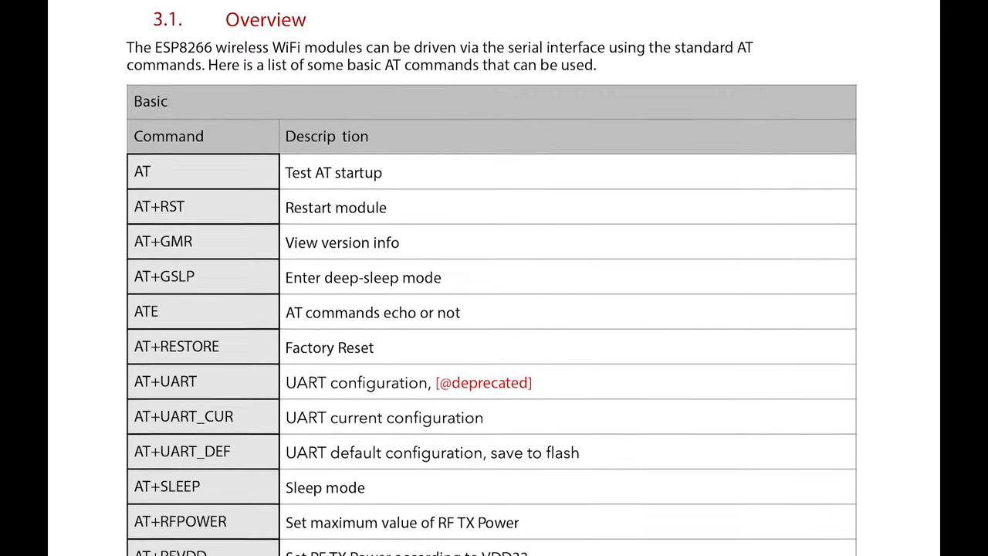
{"action": "scroll", "scroll_direction": "down", "scroll_amount": 3}
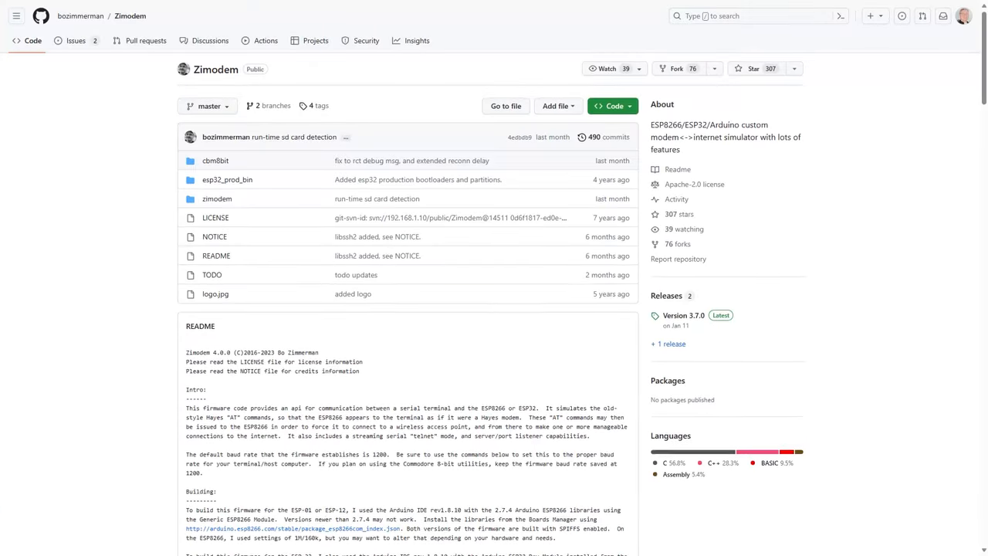
{"action": "scroll", "scroll_direction": "down", "scroll_amount": 3}
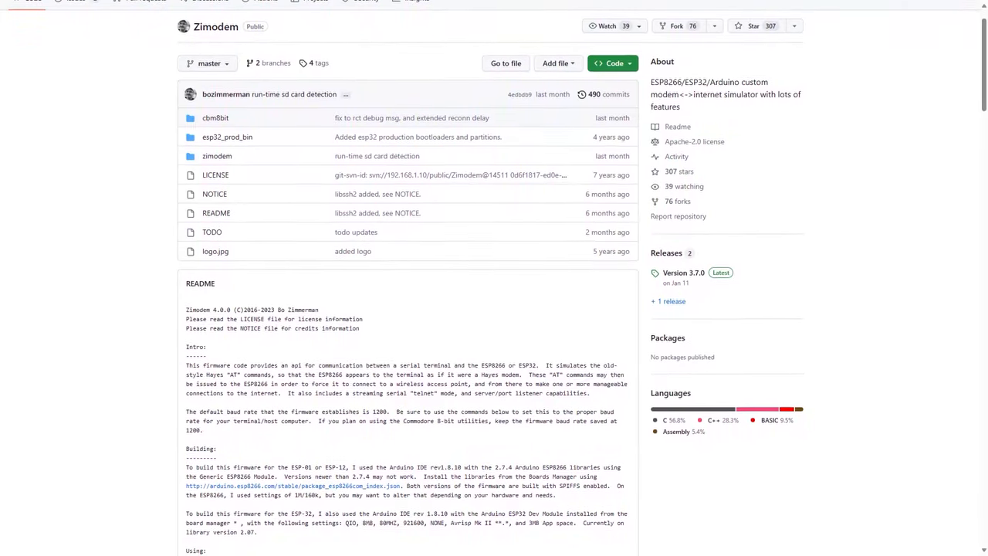
{"action": "scroll", "scroll_direction": "down", "scroll_amount": 3}
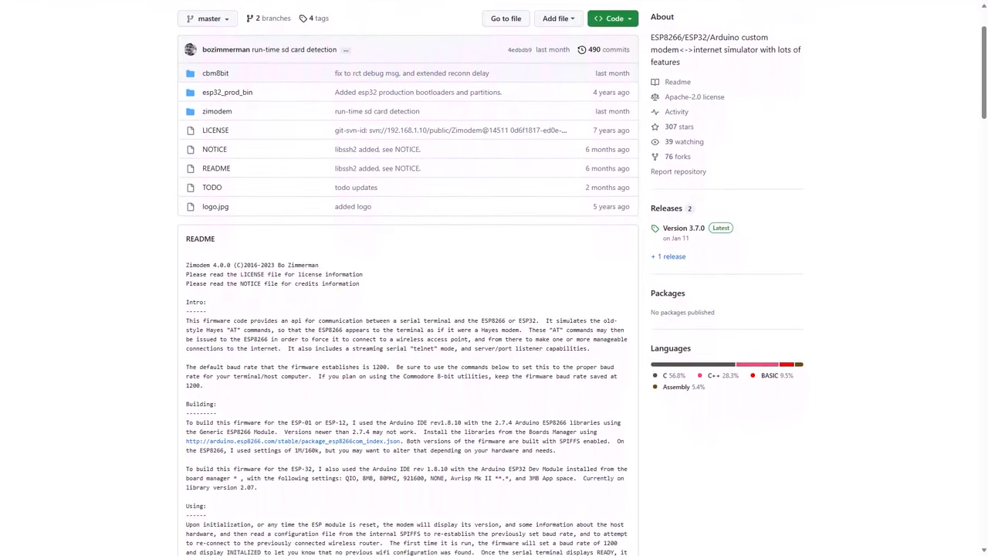
{"action": "scroll", "scroll_direction": "down", "scroll_amount": 3}
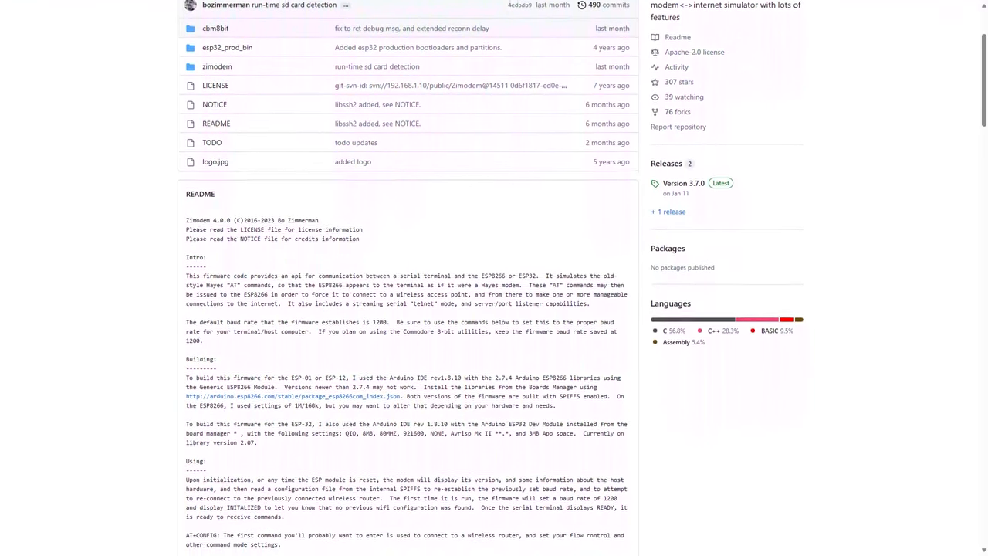
{"action": "scroll", "scroll_direction": "down", "scroll_amount": 3}
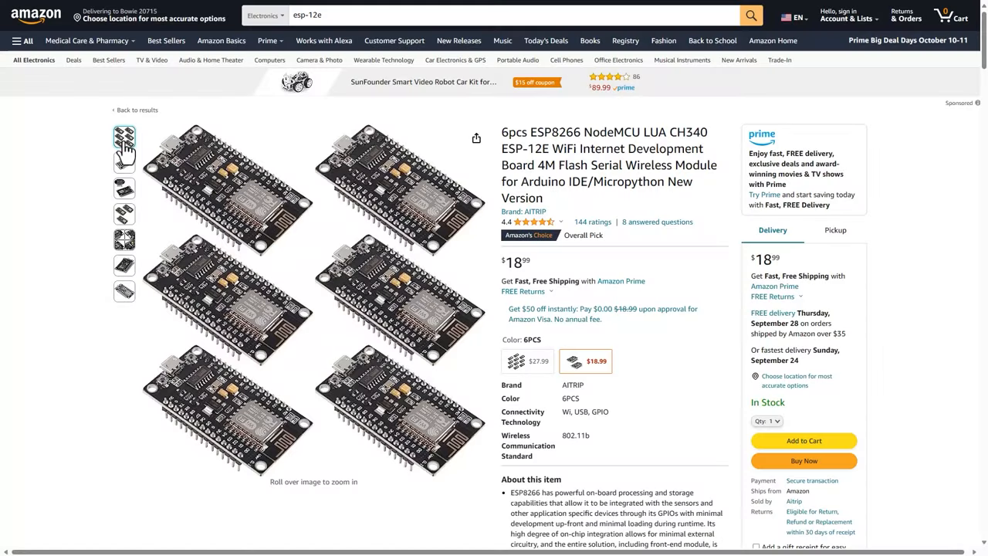
{"action": "left_click", "coordinate": [124, 162]}
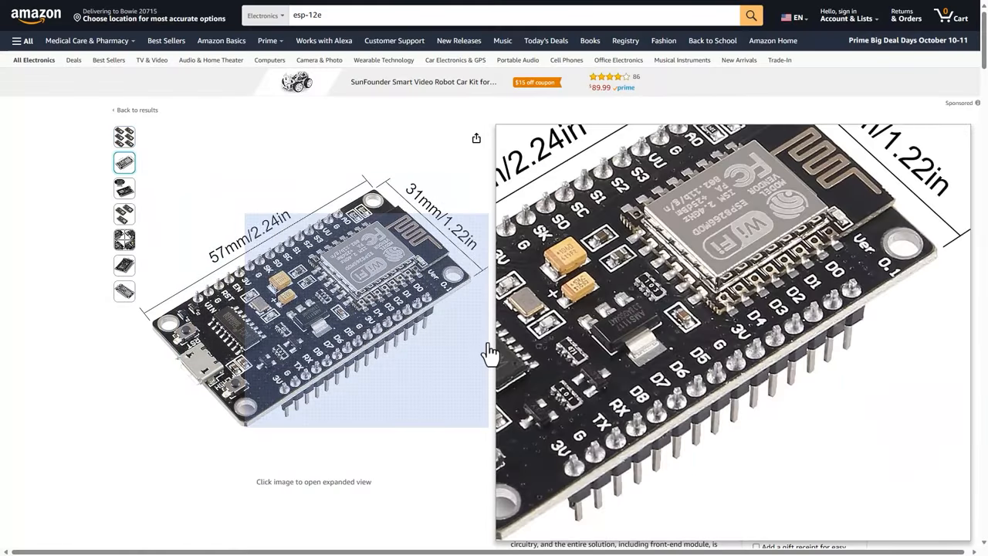
{"action": "scroll", "scroll_direction": "down", "scroll_amount": 3}
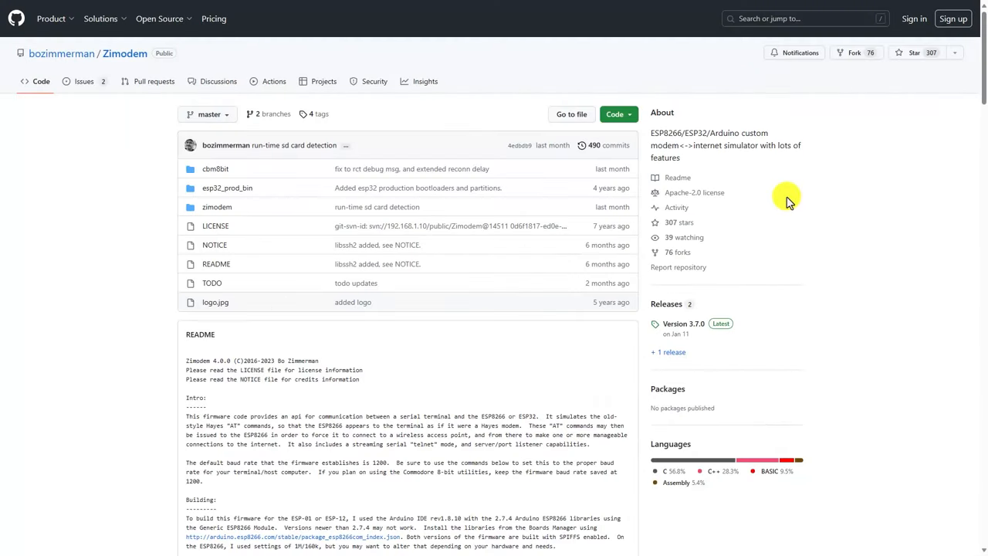
Download the Zimodem repository as Zimodem-master.zip and open the downloaded archive.
{"action": "left_click", "coordinate": [614, 114]}
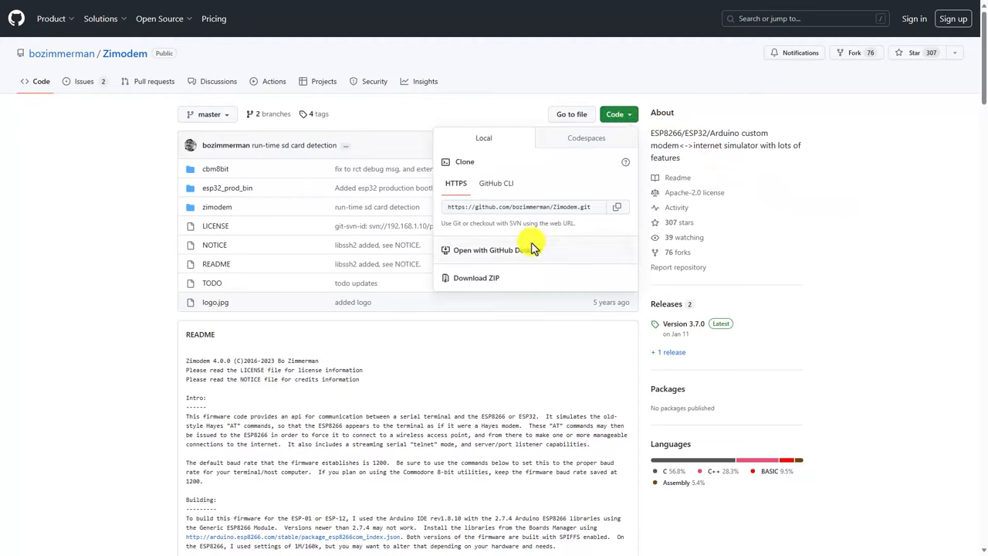
{"action": "left_click", "coordinate": [475, 278]}
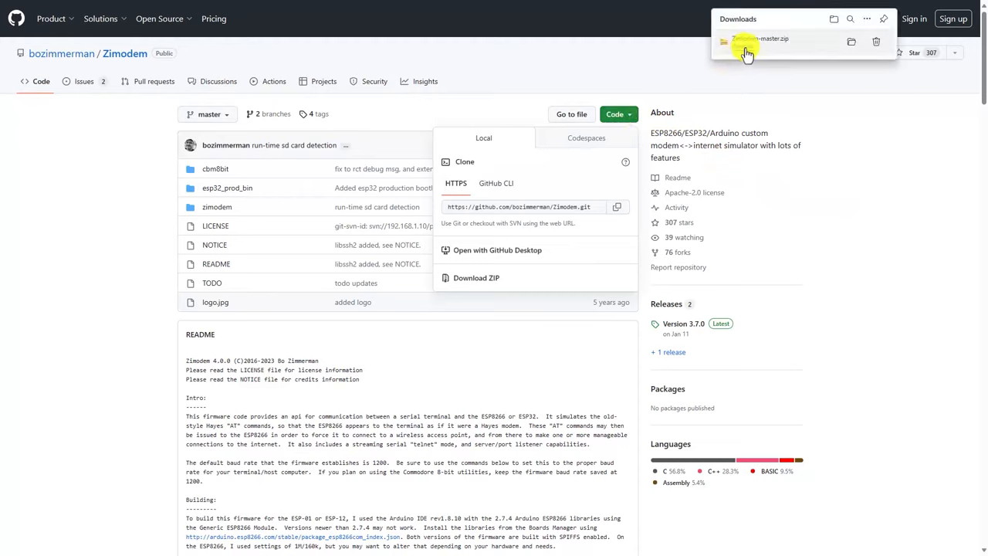
{"action": "left_click", "coordinate": [746, 43]}
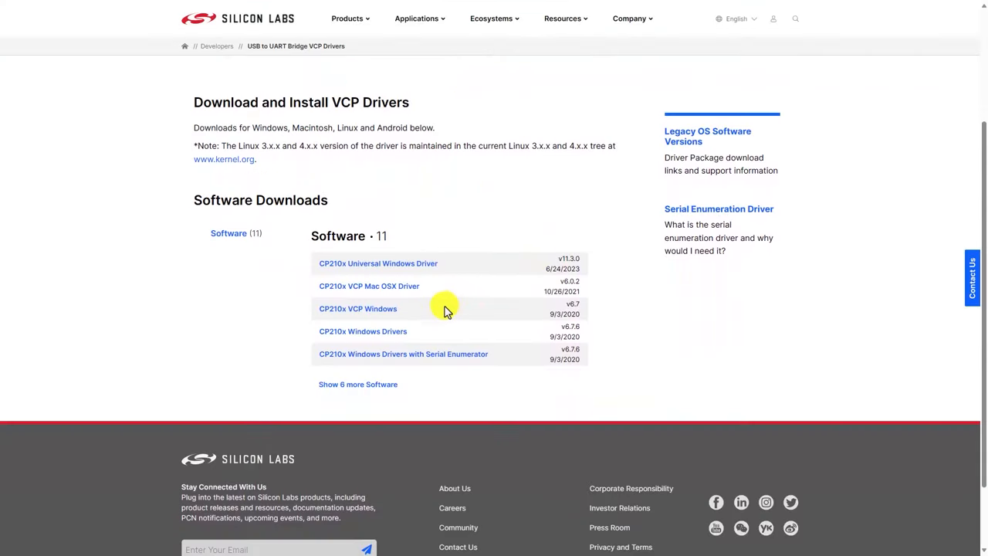
{"action": "mouse_move", "coordinate": [363, 314]}
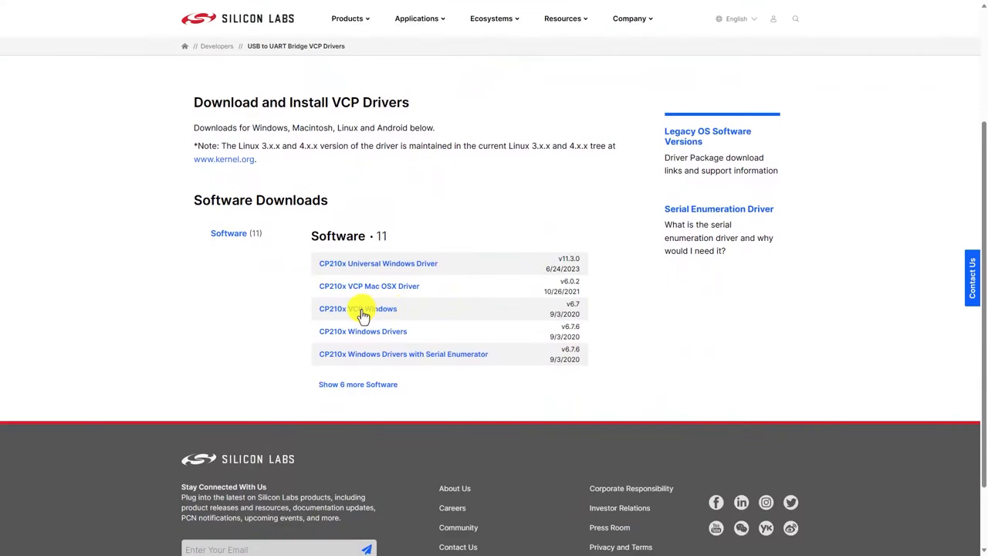
Download the CP210x VCP Windows driver and advance past the installer's welcome screen.
{"action": "left_click", "coordinate": [357, 308]}
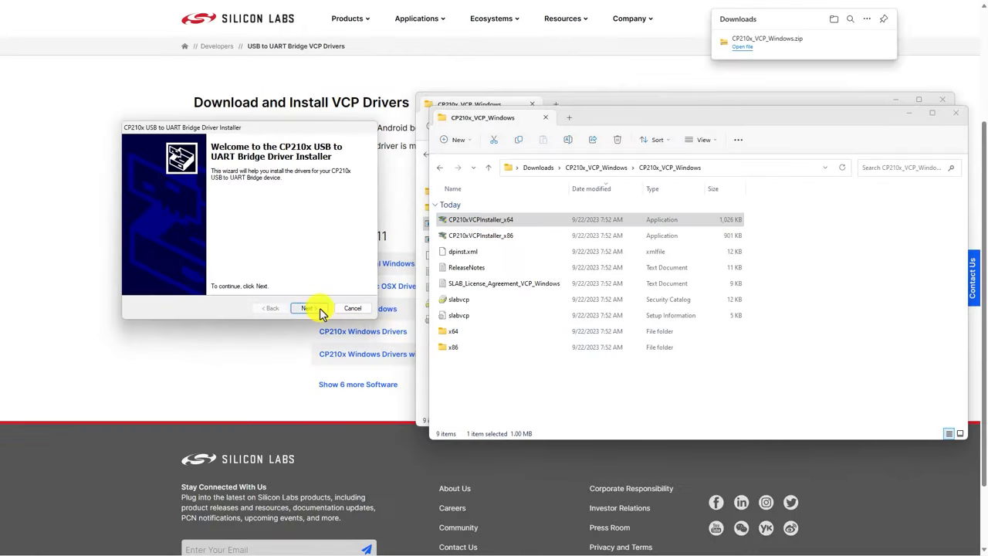
{"action": "left_click", "coordinate": [305, 308]}
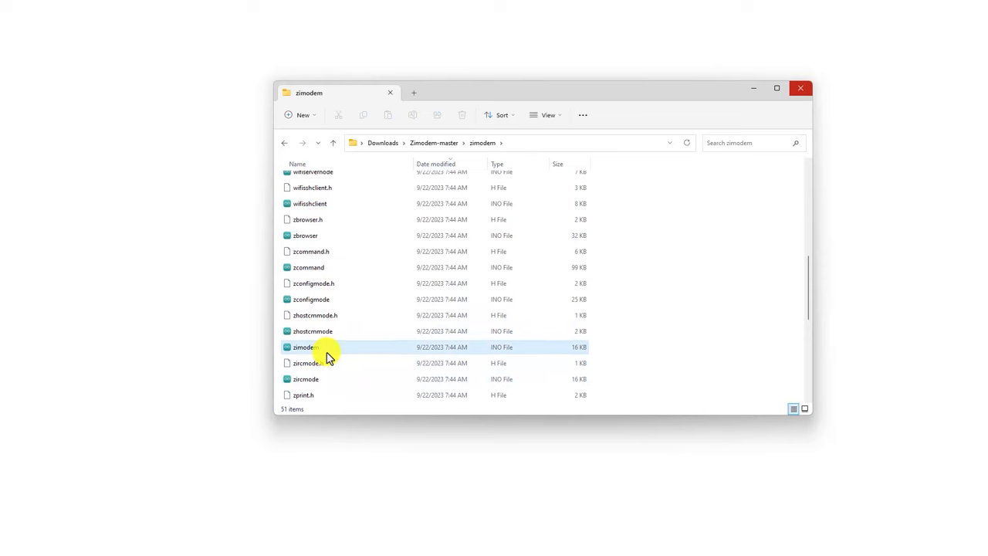
Open the zimodem.ino sketch from Downloads > Zimodem-master > zimodem in Arduino IDE.
{"action": "double_click", "coordinate": [304, 347]}
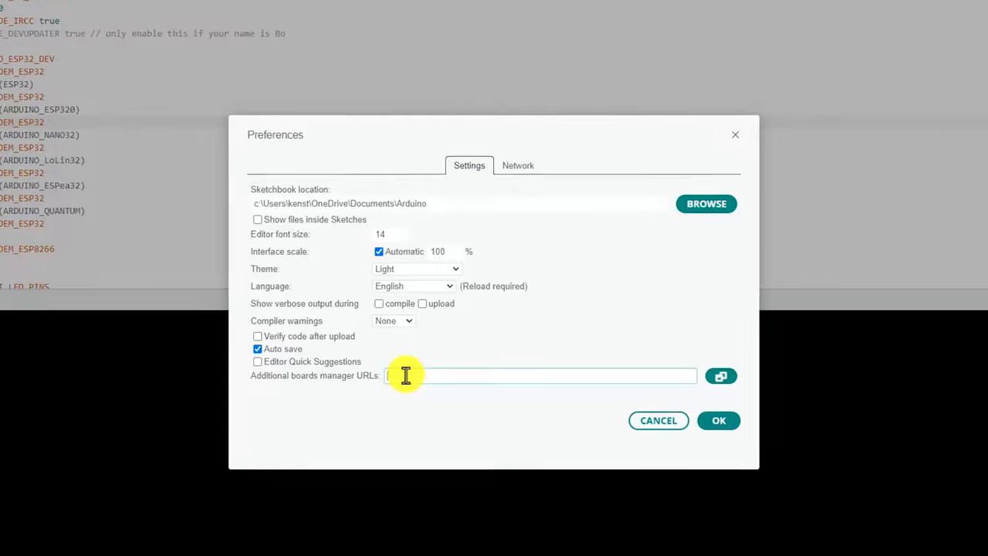
{"action": "type", "text": "http://arduino.esp8266.com/stable/package_esp8266com_index.json"}
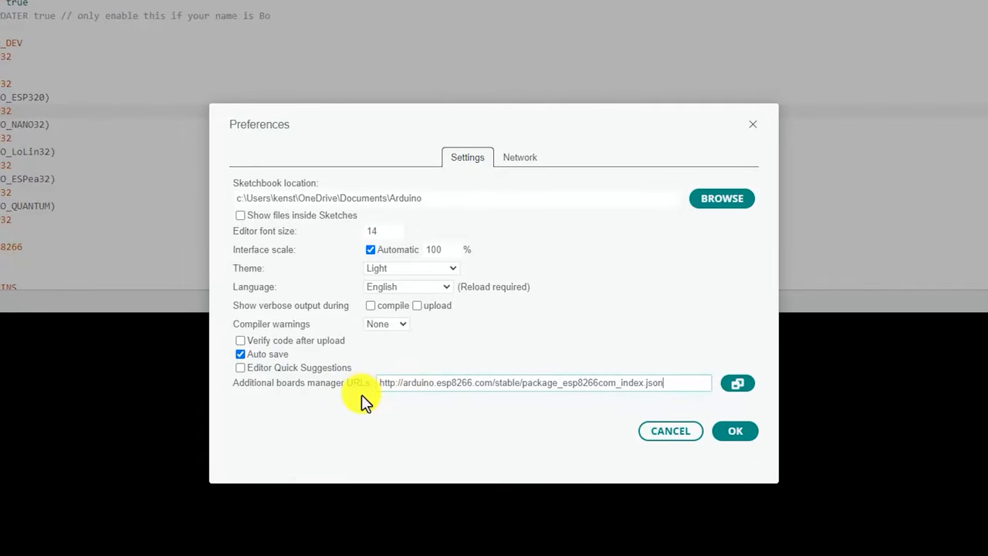
{"action": "left_click", "coordinate": [734, 430]}
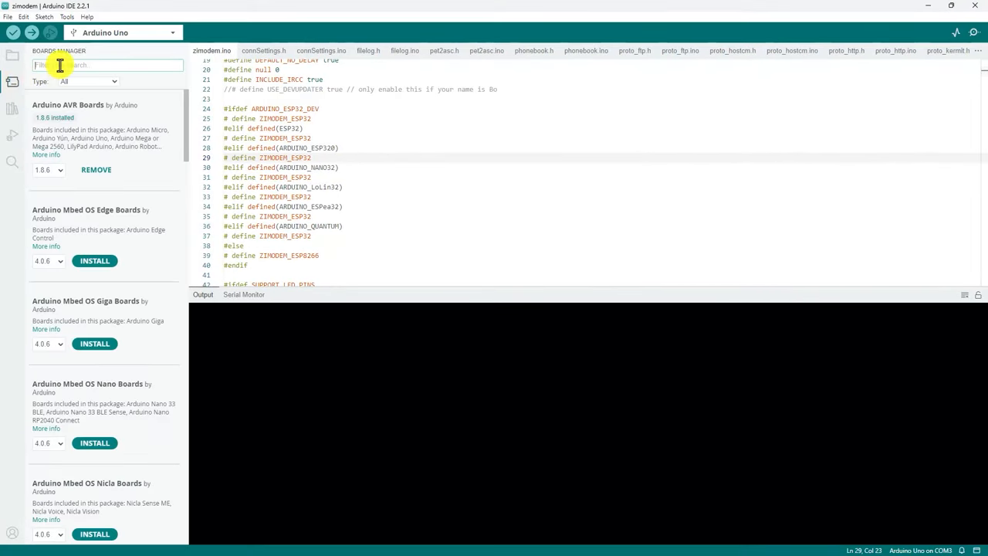
Install esp8266 board package 2.7.4 and upload the Zimodem sketch to NodeMCU 1.0.
{"action": "type", "text": "esp"}
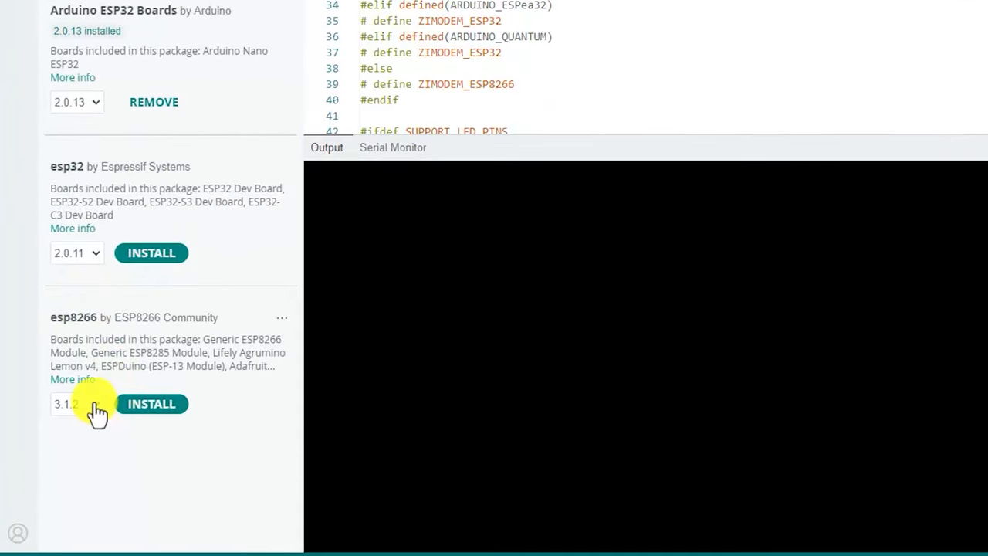
{"action": "left_click", "coordinate": [74, 404]}
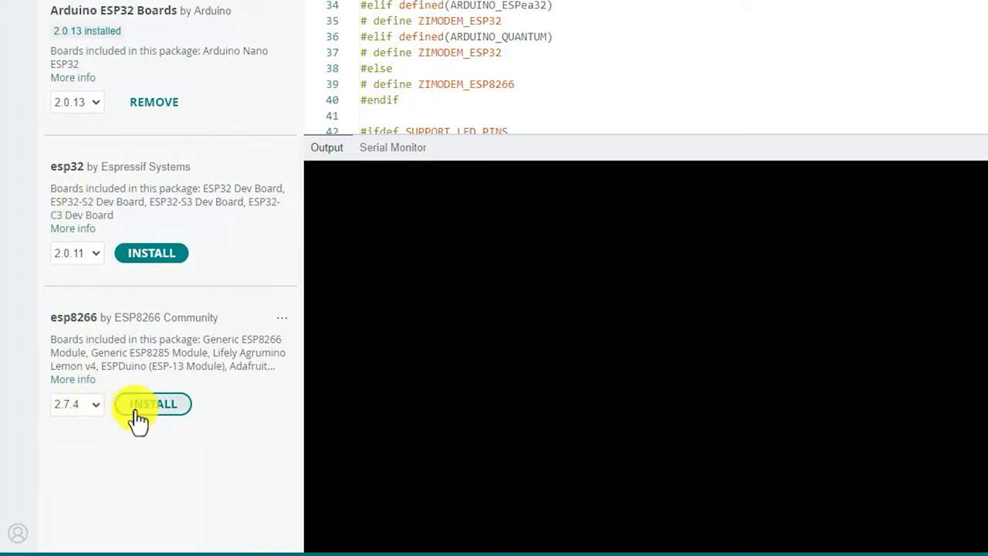
{"action": "left_click", "coordinate": [151, 404]}
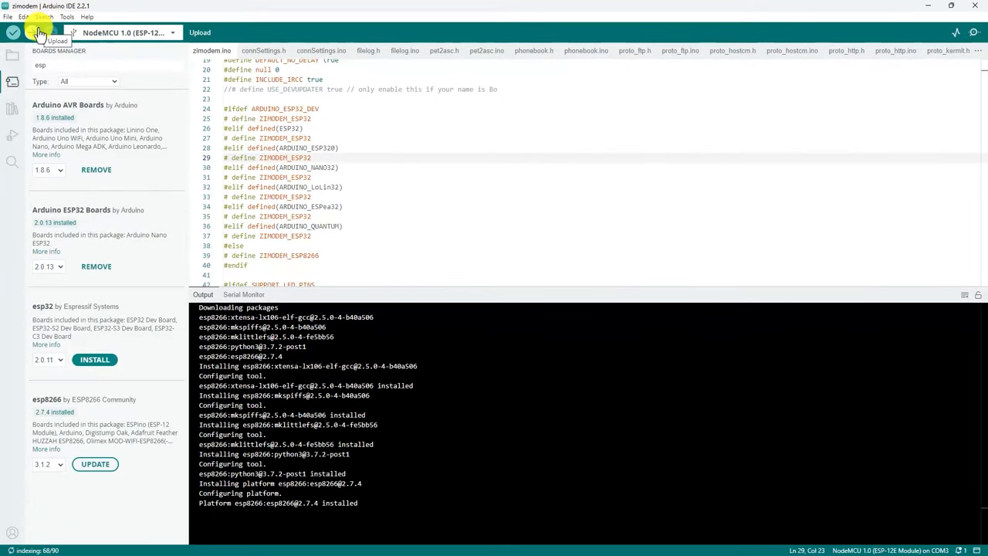
{"action": "left_click", "coordinate": [31, 33]}
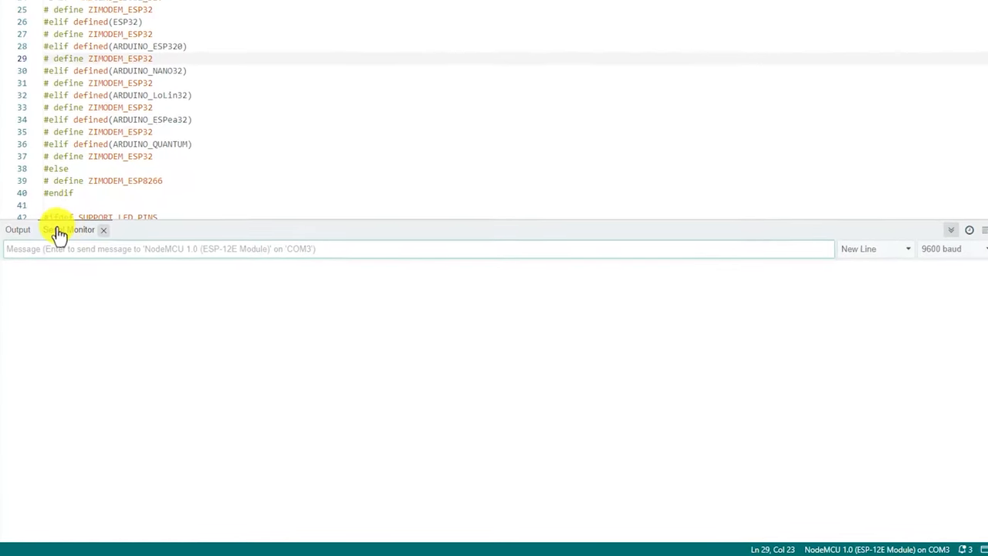
Open the serial monitor for the NodeMCU on COM3 and choose its baud rate.
{"action": "left_click", "coordinate": [942, 249]}
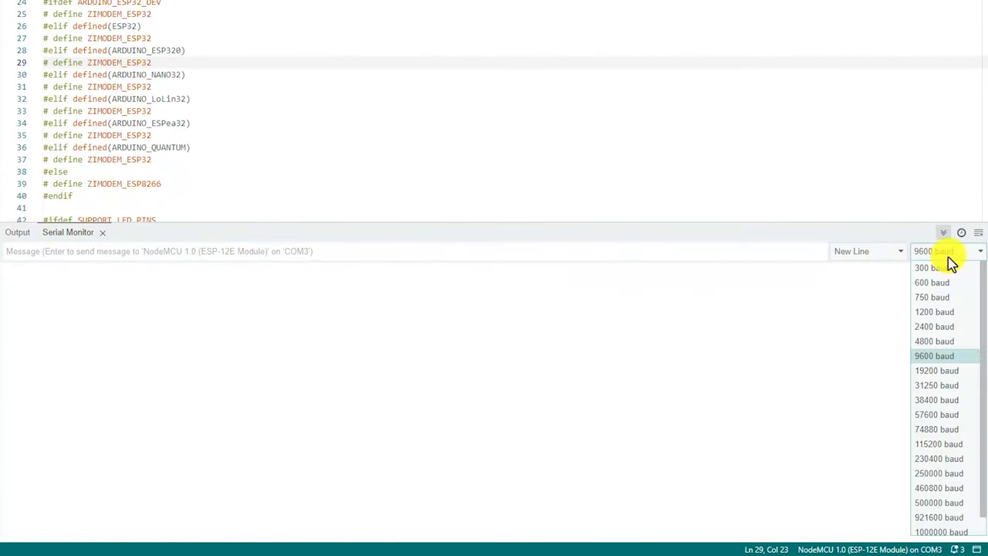
{"action": "left_click", "coordinate": [934, 311]}
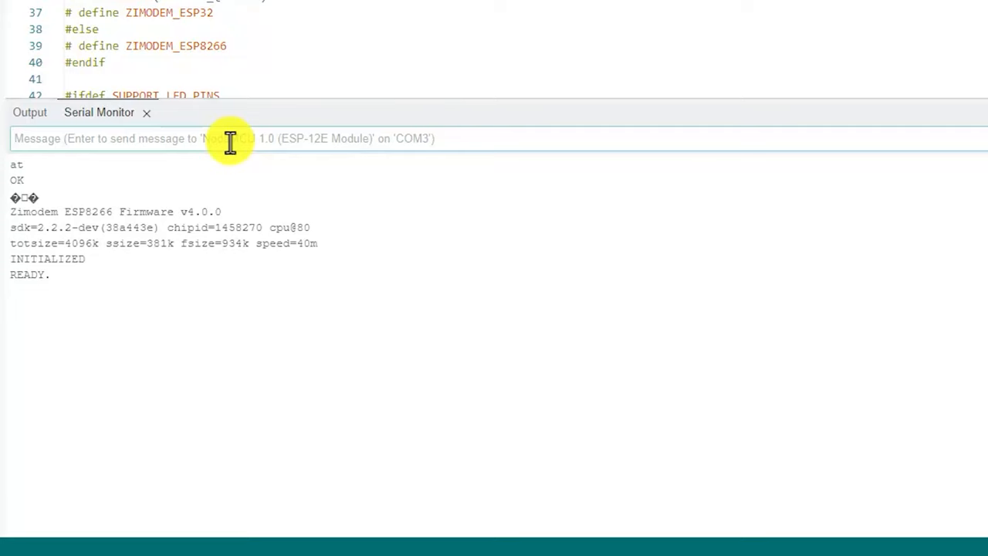
Use the at+config menu's wifi option to join the STCYR-AC network.
{"action": "type", "text": "at+confi"}
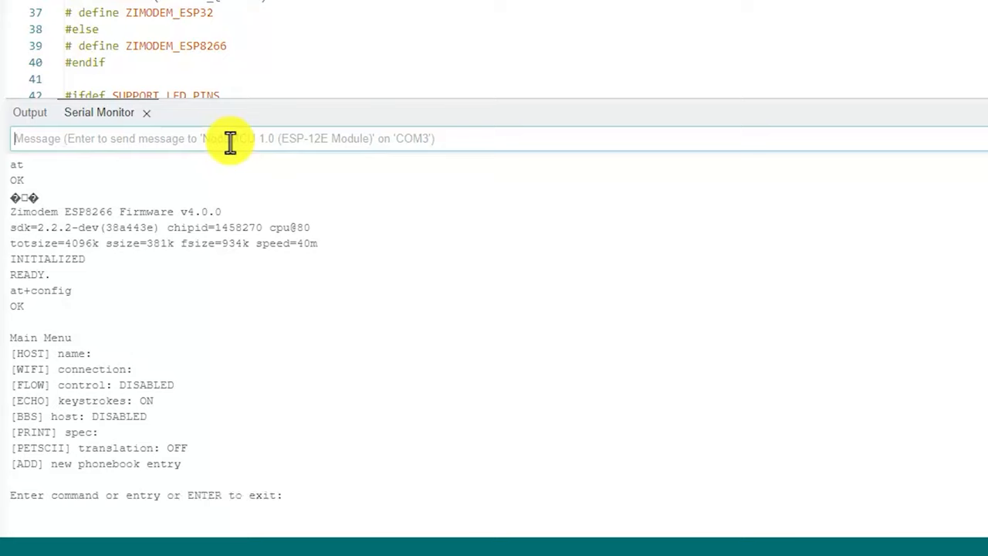
{"action": "type", "text": "wifi"}
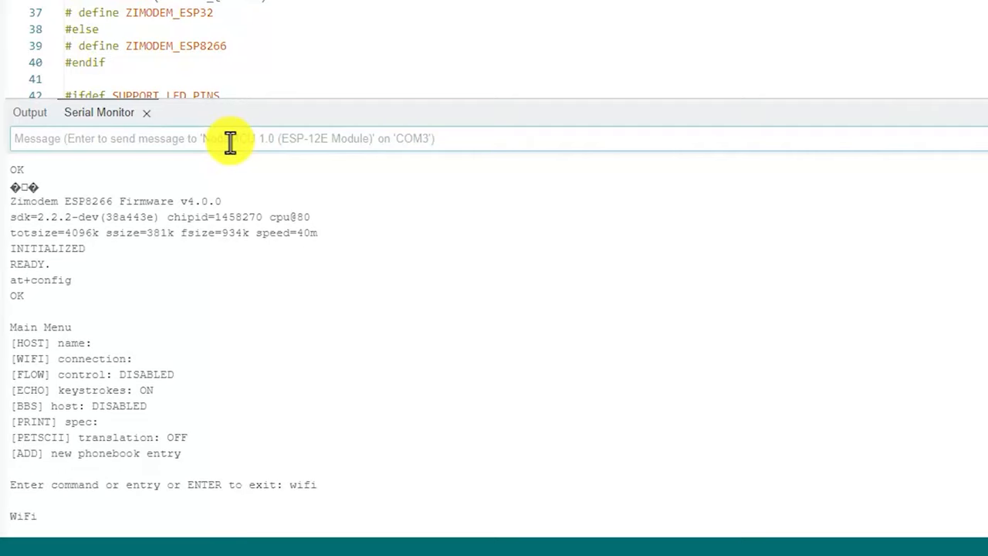
{"action": "key", "text": "enter"}
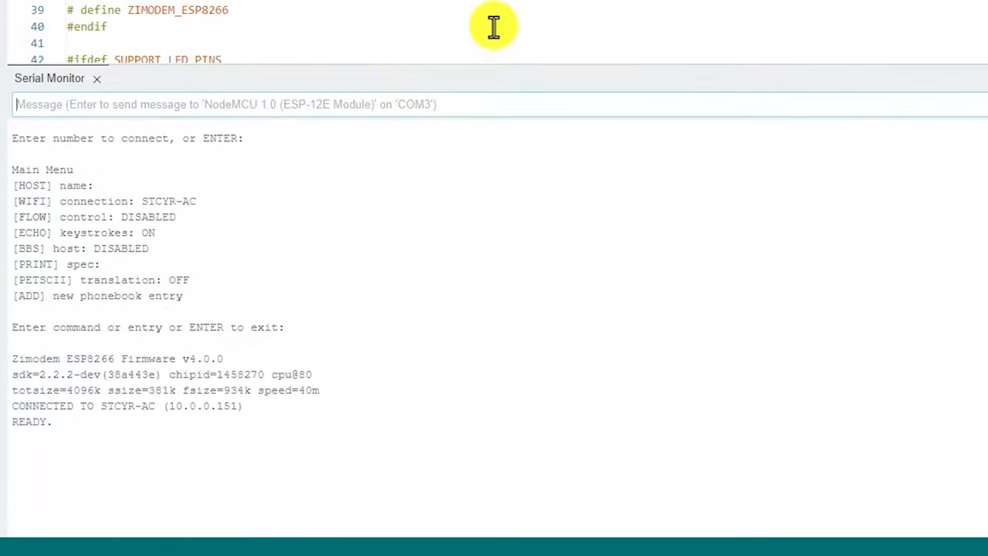
Send atb600 to drop the modem to 600 baud, then begin typing at&W.
{"action": "type", "text": "atb"}
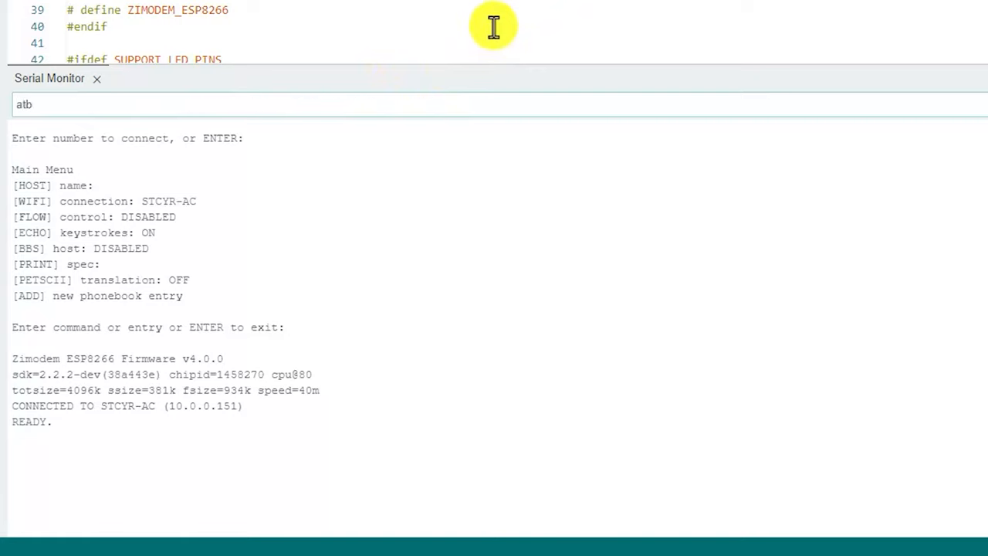
{"action": "type", "text": "600"}
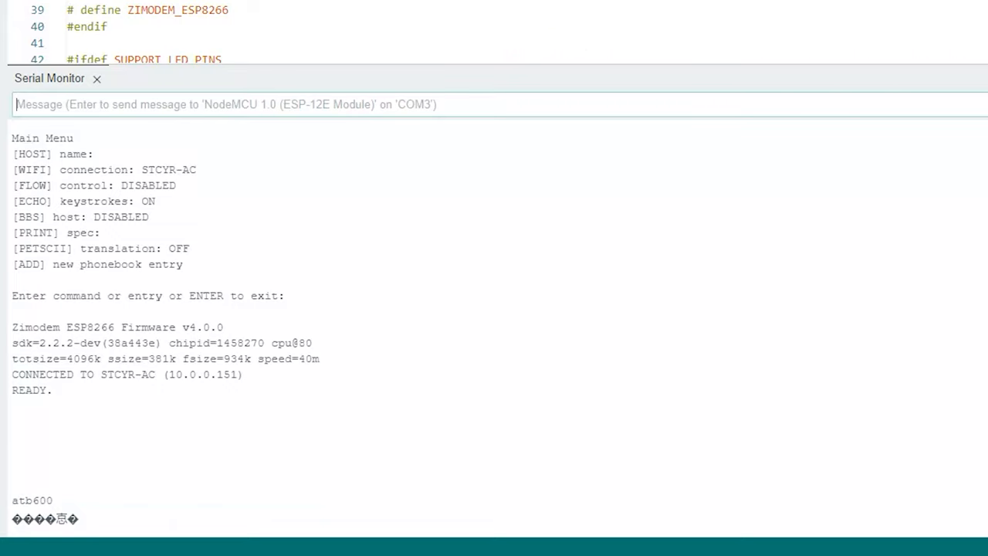
{"action": "mouse_move", "coordinate": [976, 123]}
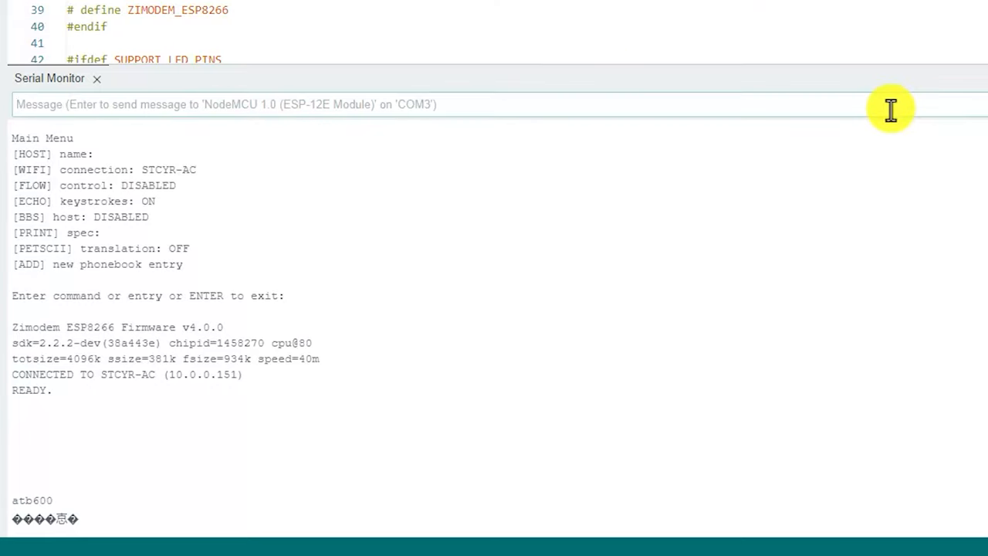
{"action": "type", "text": "at&"}
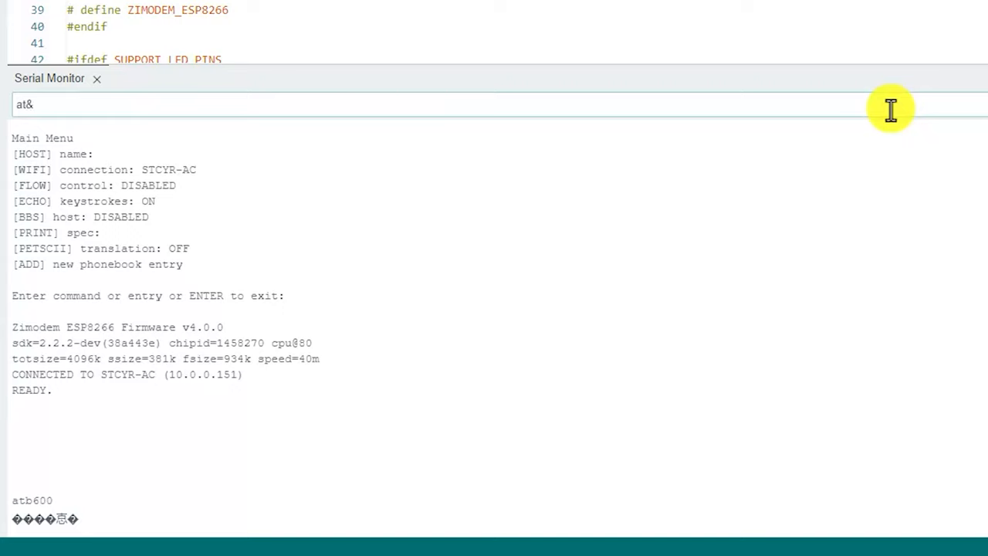